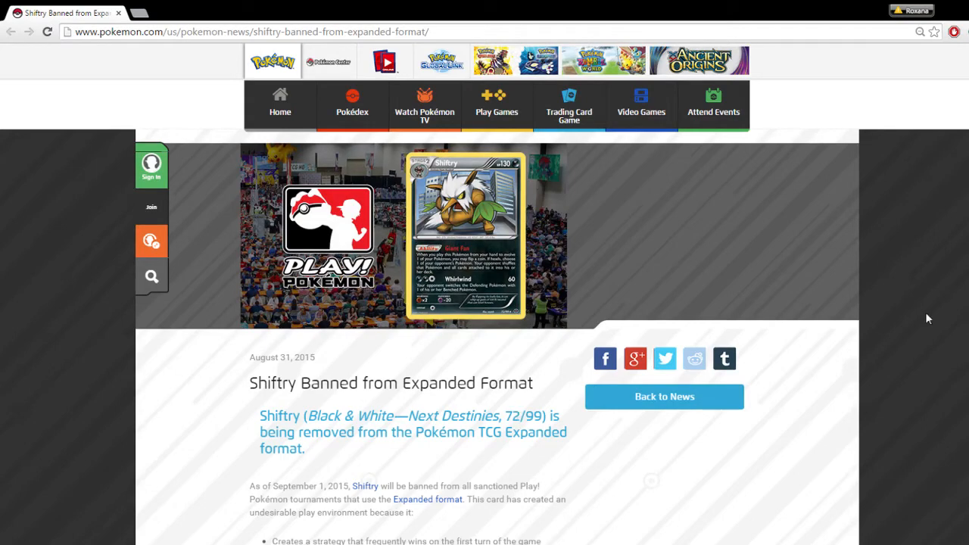
{"action": "mouse_move", "coordinate": [932, 321]}
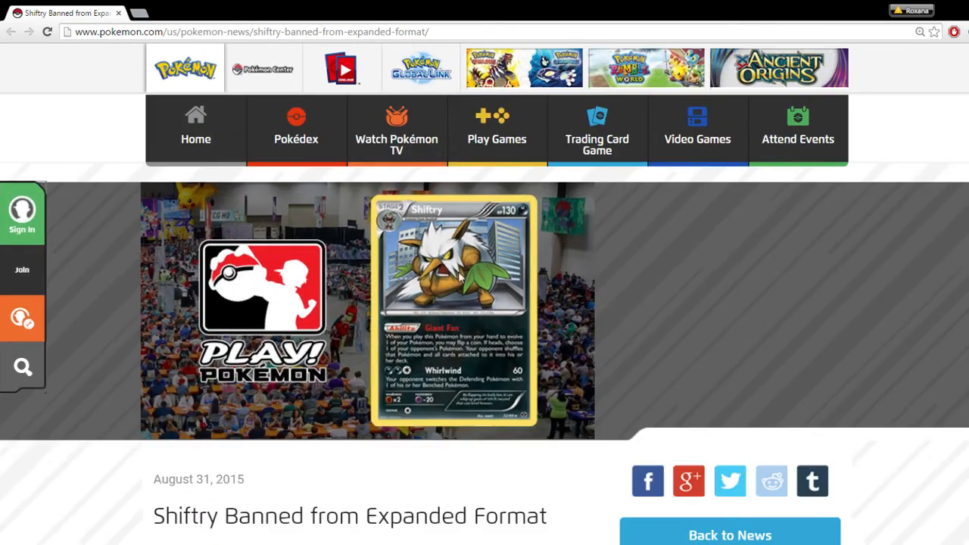
{"action": "mouse_move", "coordinate": [468, 345]}
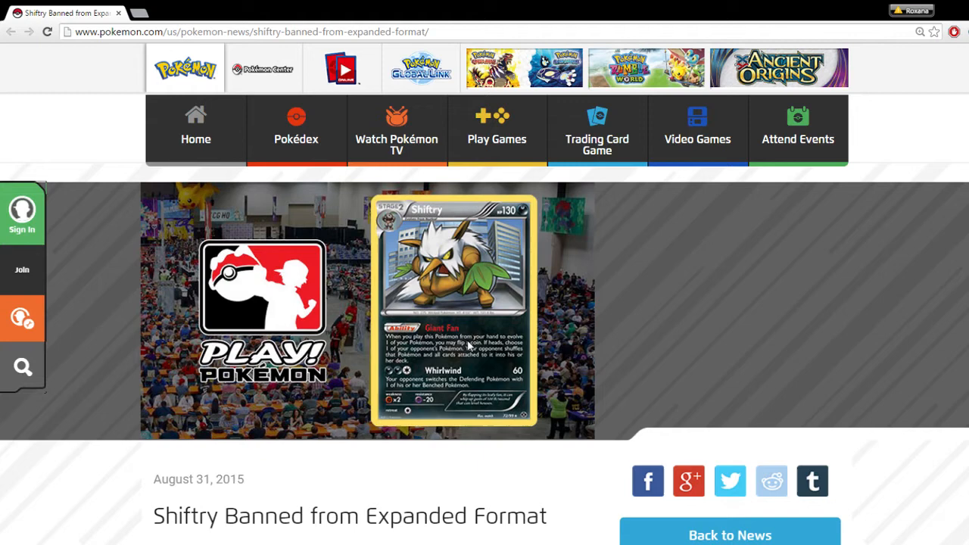
{"action": "mouse_move", "coordinate": [675, 354]}
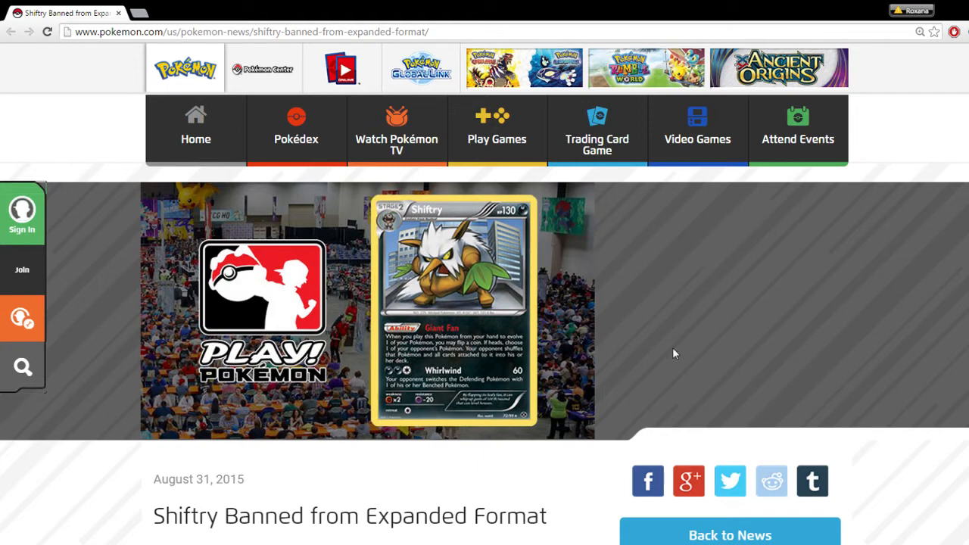
{"action": "mouse_move", "coordinate": [607, 361]}
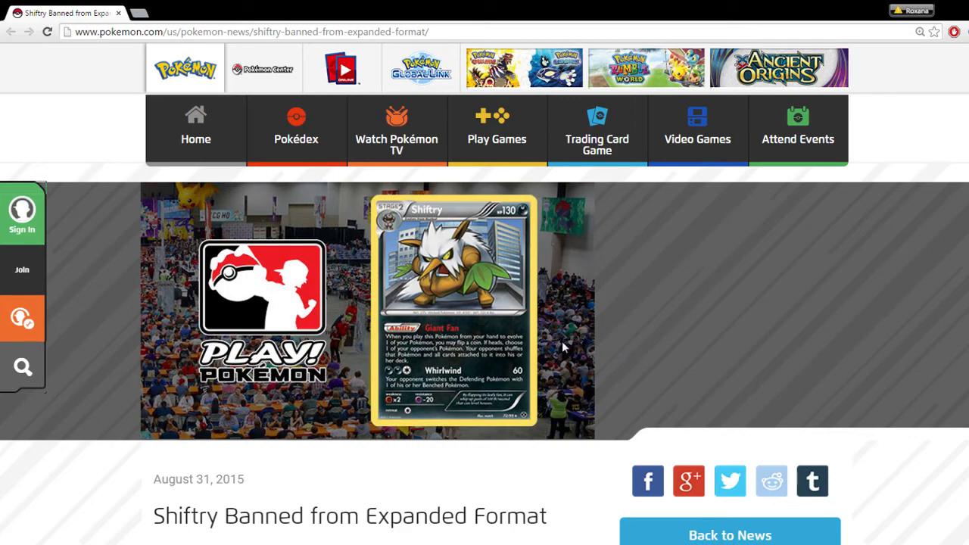
Scroll down to the intro paragraph and the bulleted reasons for the Shiftry ban.
{"action": "scroll", "scroll_direction": "down", "scroll_amount": 3}
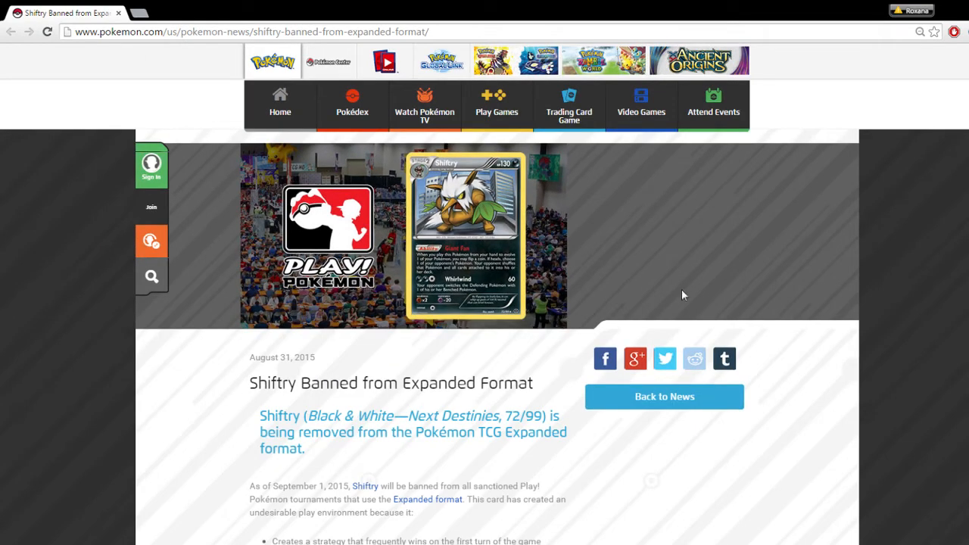
{"action": "scroll", "scroll_direction": "down", "scroll_amount": 3}
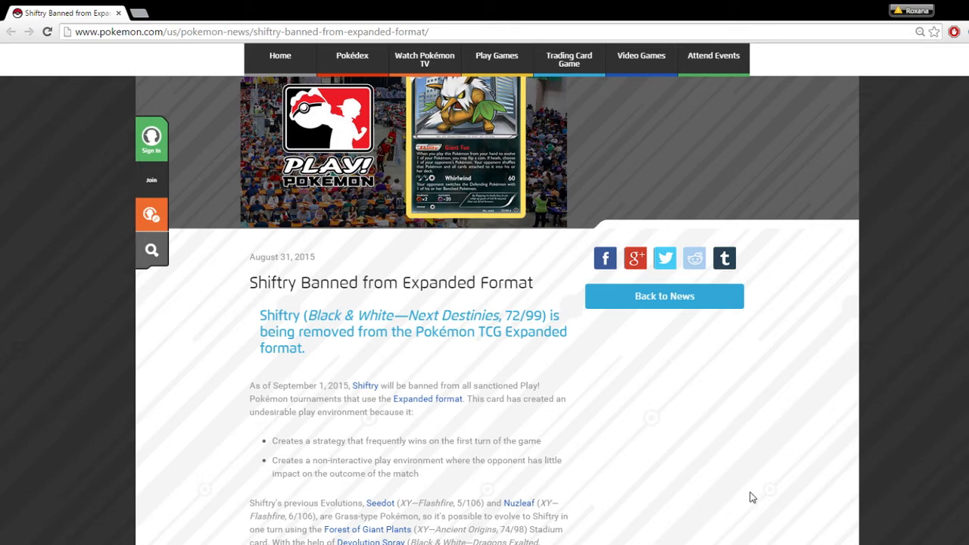
{"action": "mouse_move", "coordinate": [608, 461]}
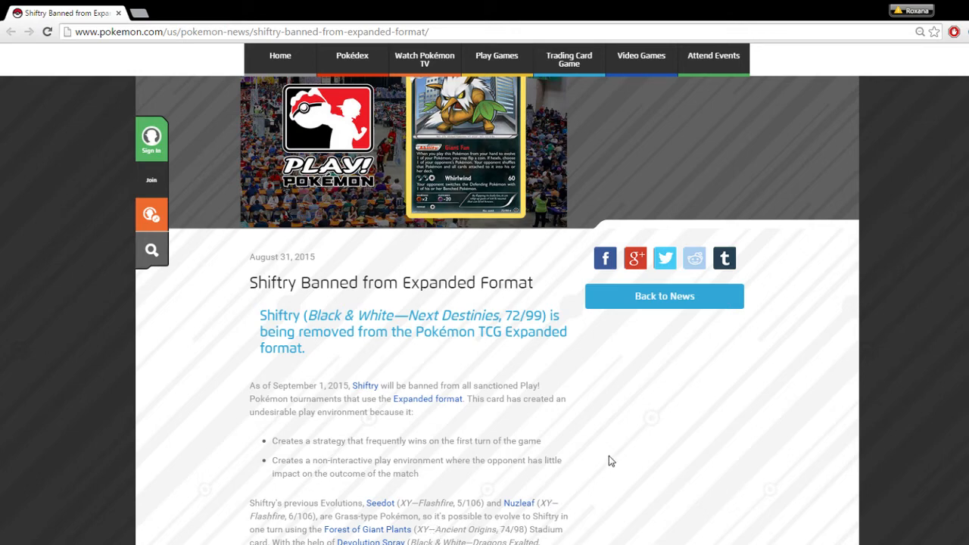
Scroll to the paragraphs on Shiftry's previous evolutions and the Giant Fan strategy.
{"action": "scroll", "scroll_direction": "down", "scroll_amount": 3}
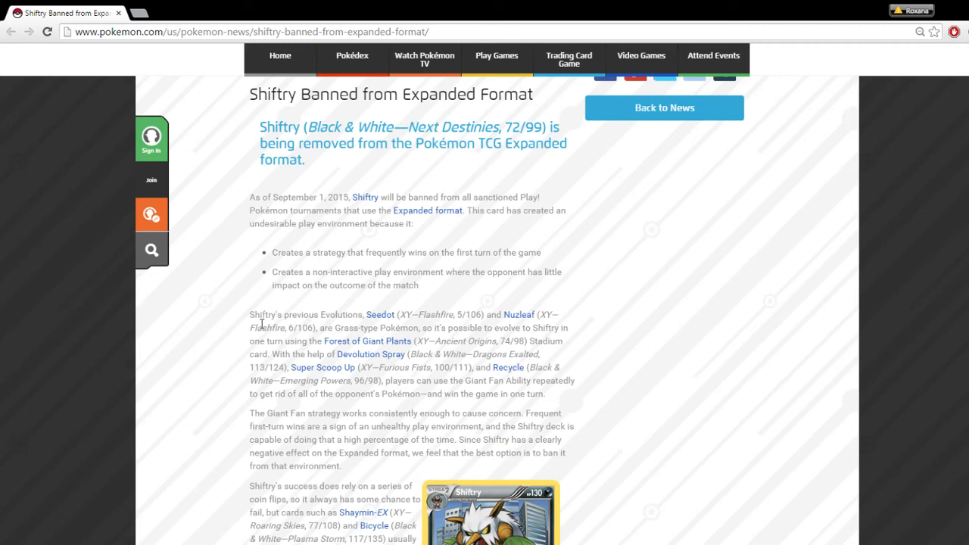
{"action": "left_click_drag", "start_coordinate": [261, 313], "coordinate": [376, 313]}
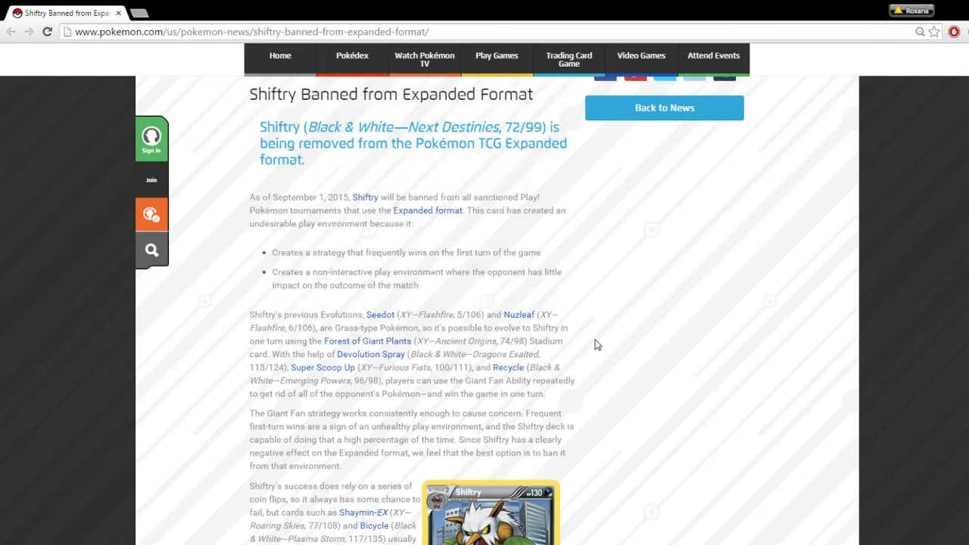
{"action": "mouse_move", "coordinate": [358, 333]}
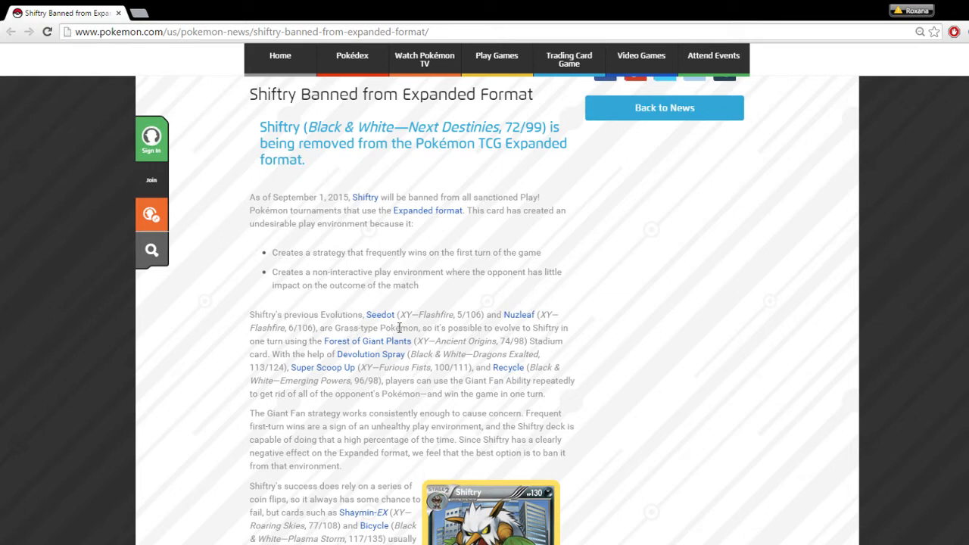
{"action": "mouse_move", "coordinate": [398, 345]}
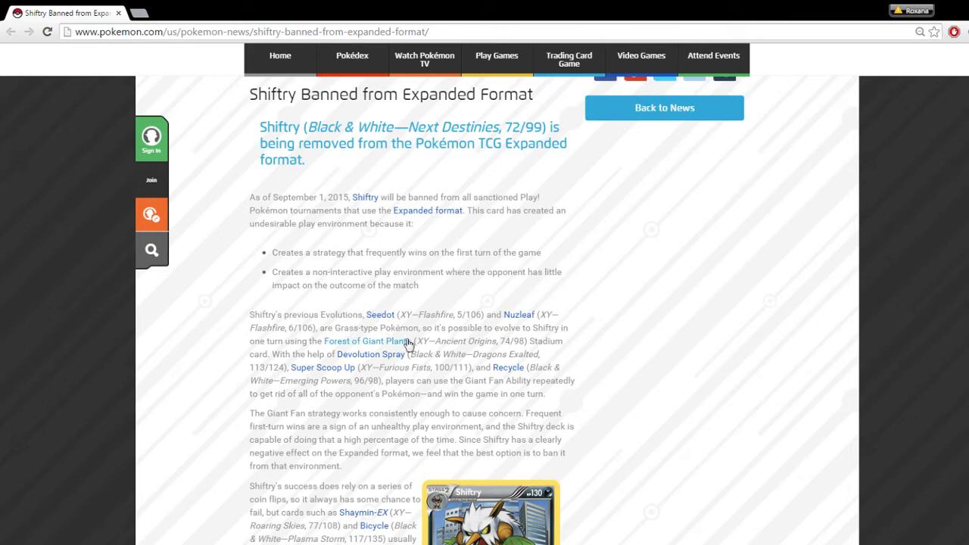
{"action": "mouse_move", "coordinate": [493, 424]}
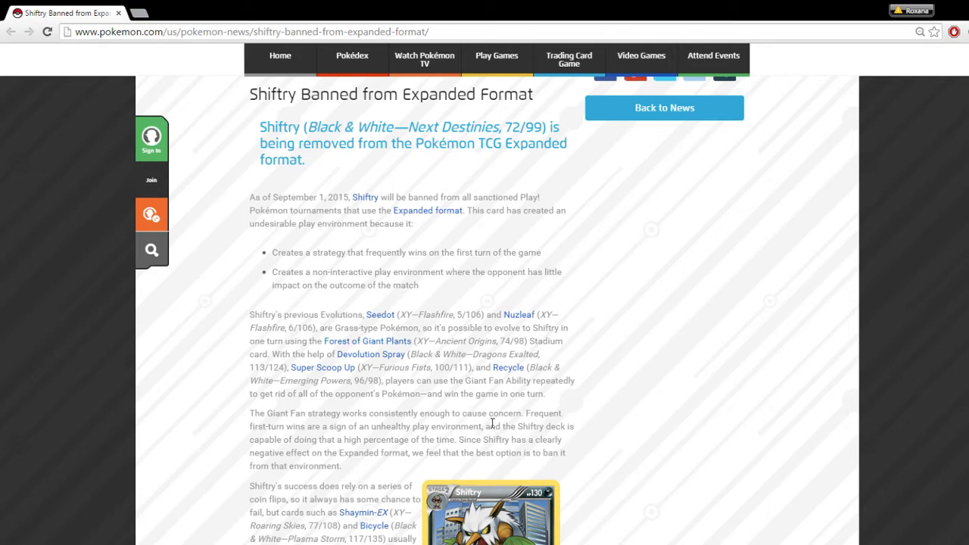
{"action": "mouse_move", "coordinate": [497, 430]}
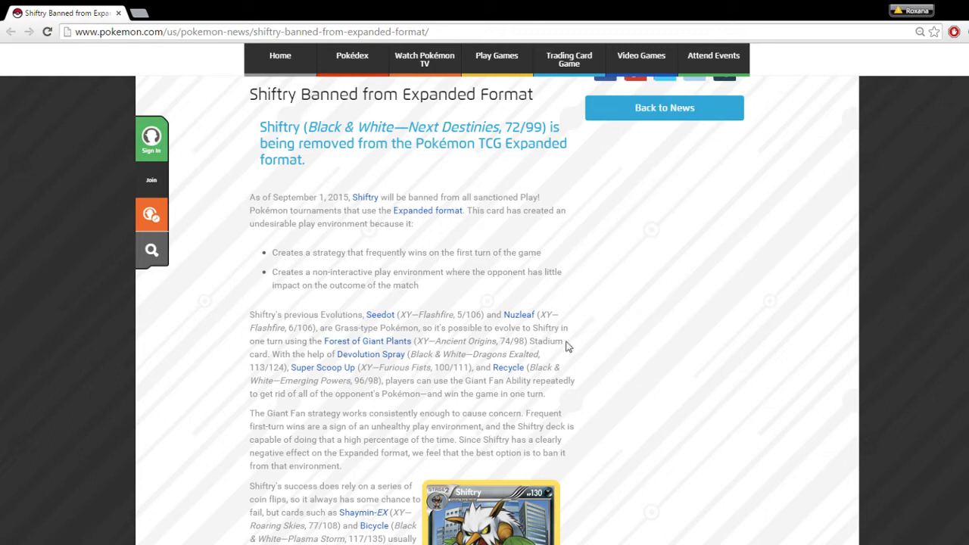
{"action": "mouse_move", "coordinate": [321, 336]}
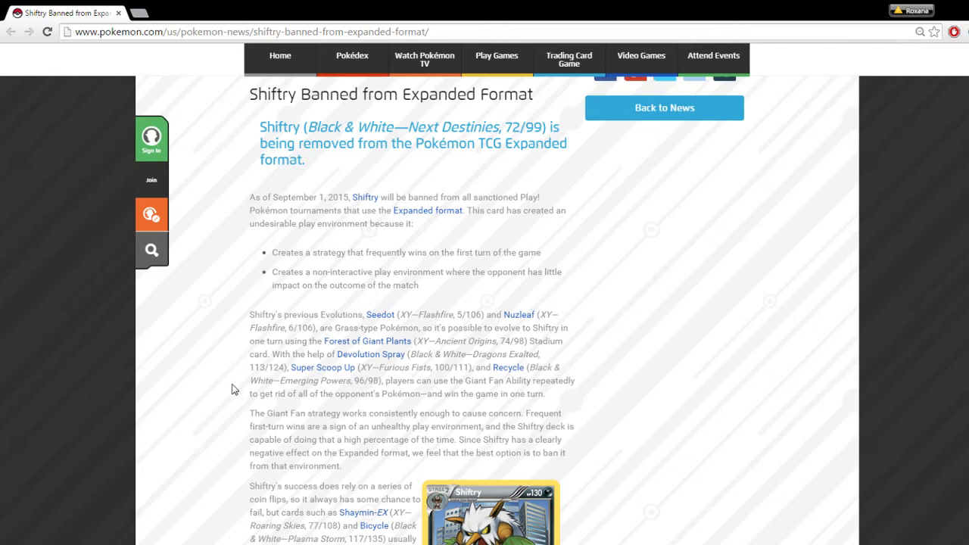
Highlight the Giant Fan strategy sentences, then move down to the coin-flip paragraph beside the Shiftry card.
{"action": "left_click_drag", "start_coordinate": [250, 413], "coordinate": [295, 414]}
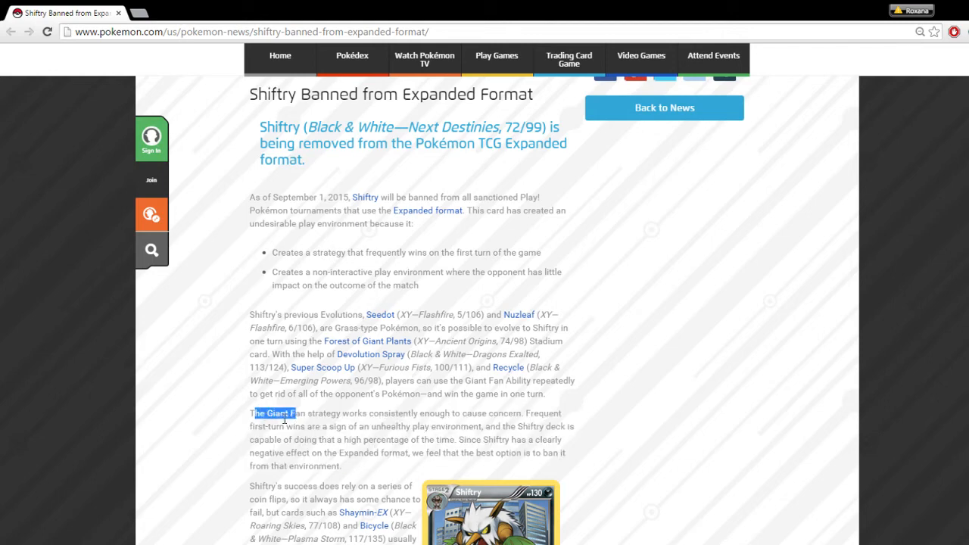
{"action": "left_click_drag", "start_coordinate": [250, 412], "coordinate": [451, 412]}
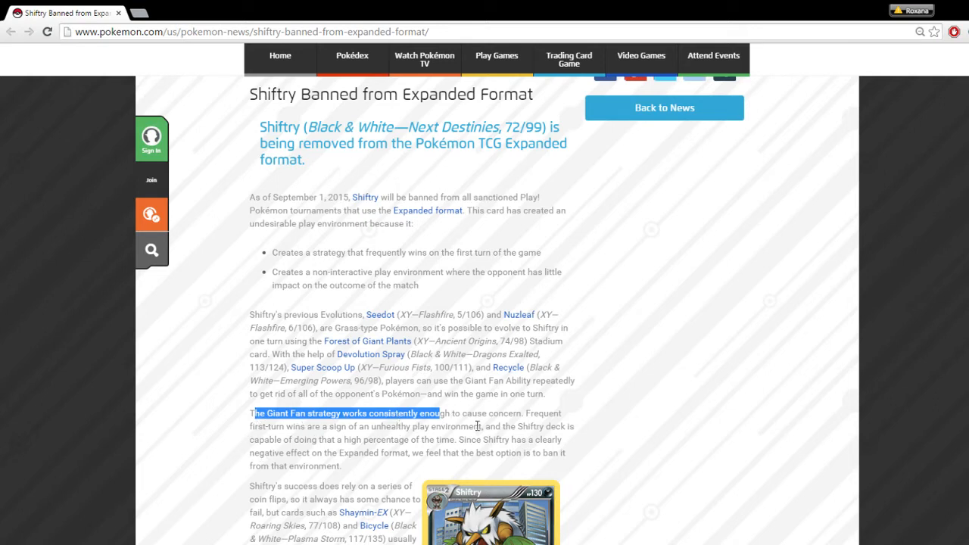
{"action": "mouse_move", "coordinate": [468, 412]}
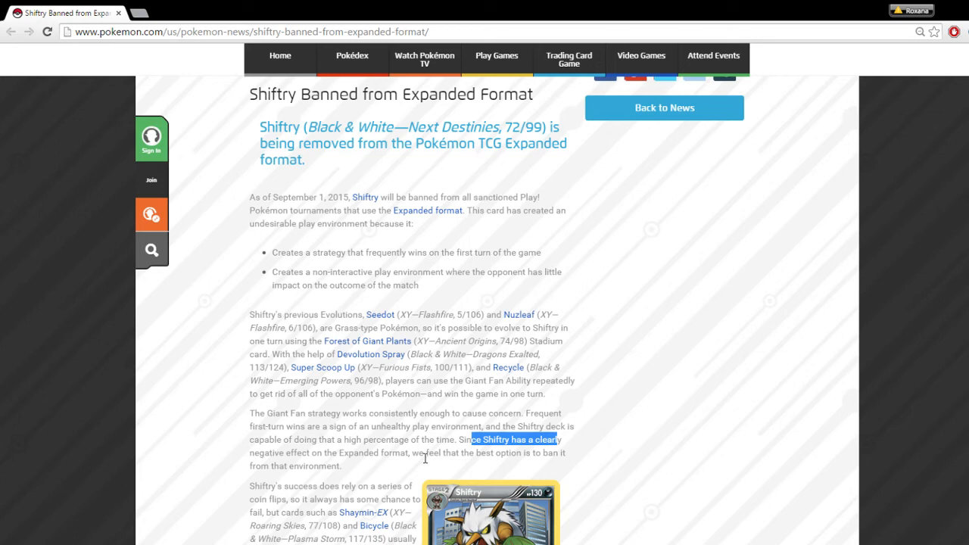
{"action": "scroll", "scroll_direction": "down", "scroll_amount": 3}
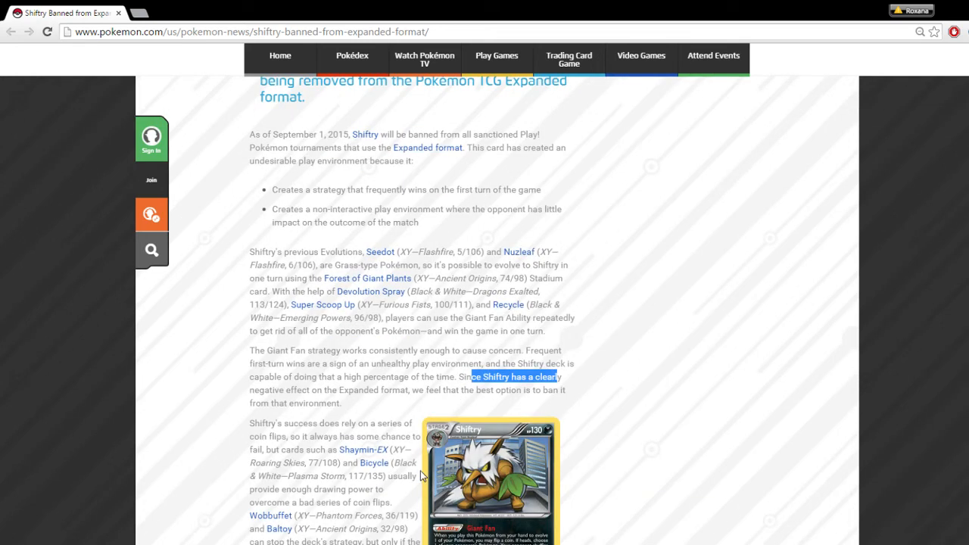
{"action": "scroll", "scroll_direction": "down", "scroll_amount": 3}
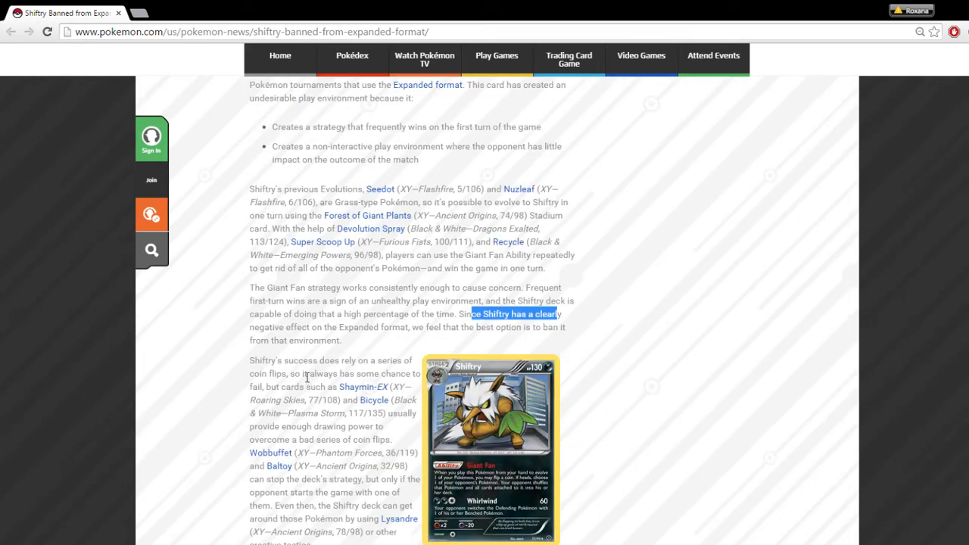
{"action": "left_click_drag", "start_coordinate": [270, 360], "coordinate": [354, 361]}
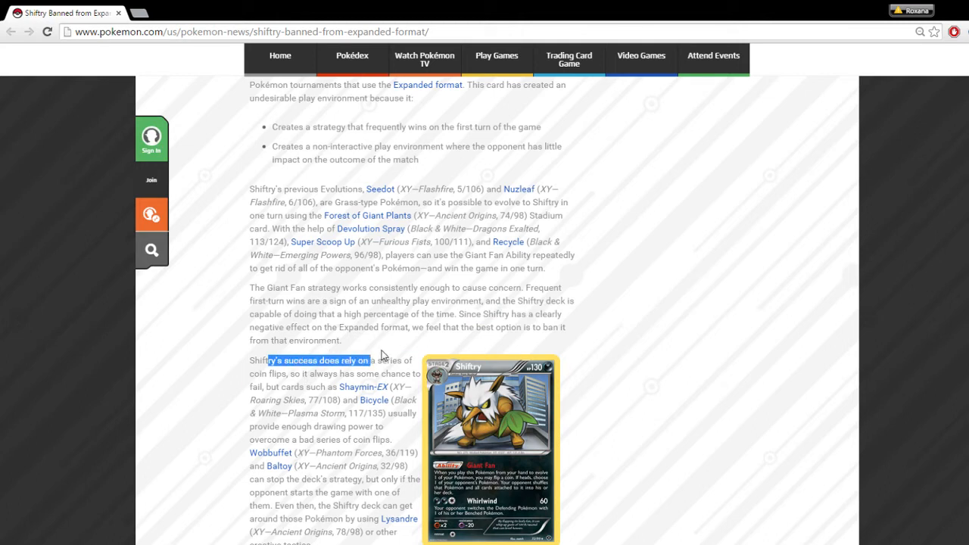
{"action": "mouse_move", "coordinate": [335, 388]}
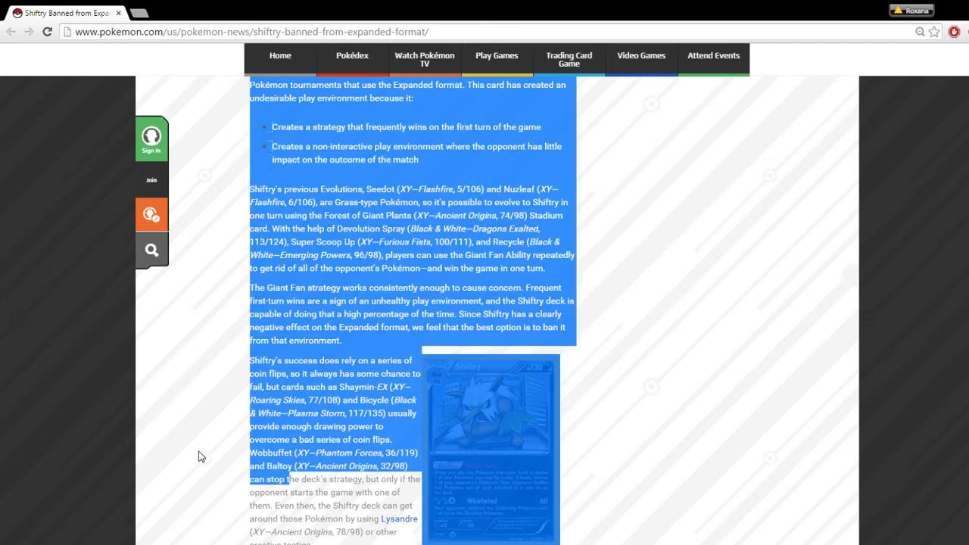
Scroll down to the closing paragraph on monitoring the Expanded format and the topic tags.
{"action": "scroll", "scroll_direction": "down", "scroll_amount": 3}
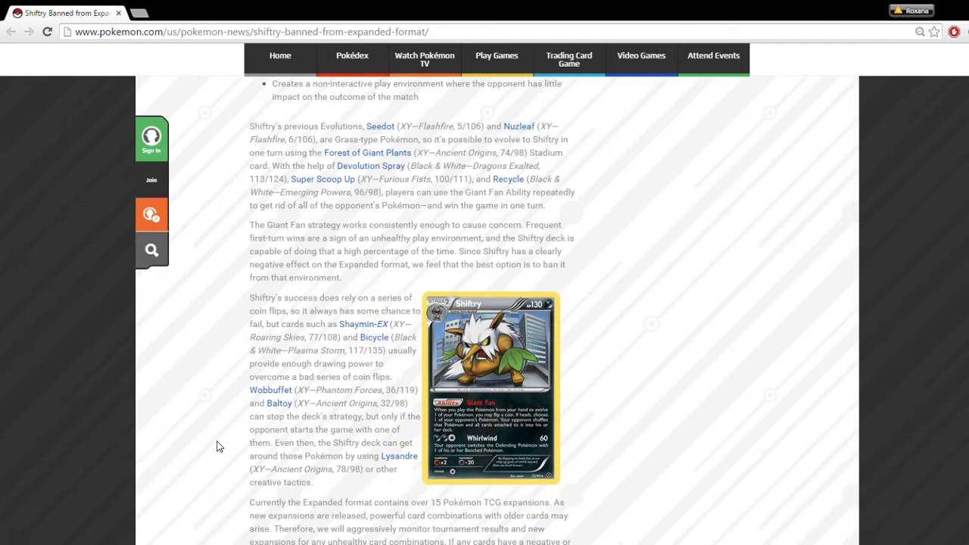
{"action": "mouse_move", "coordinate": [362, 458]}
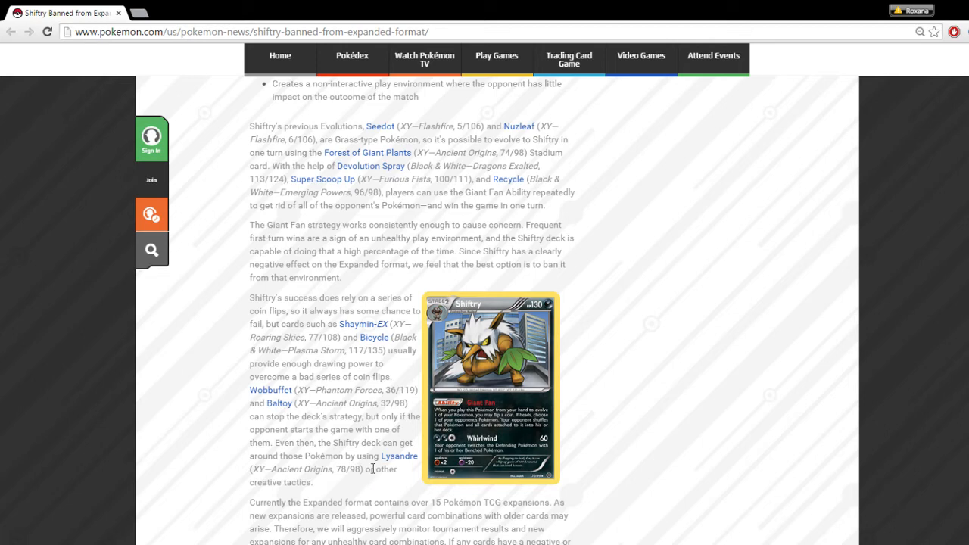
{"action": "scroll", "scroll_direction": "down", "scroll_amount": 3}
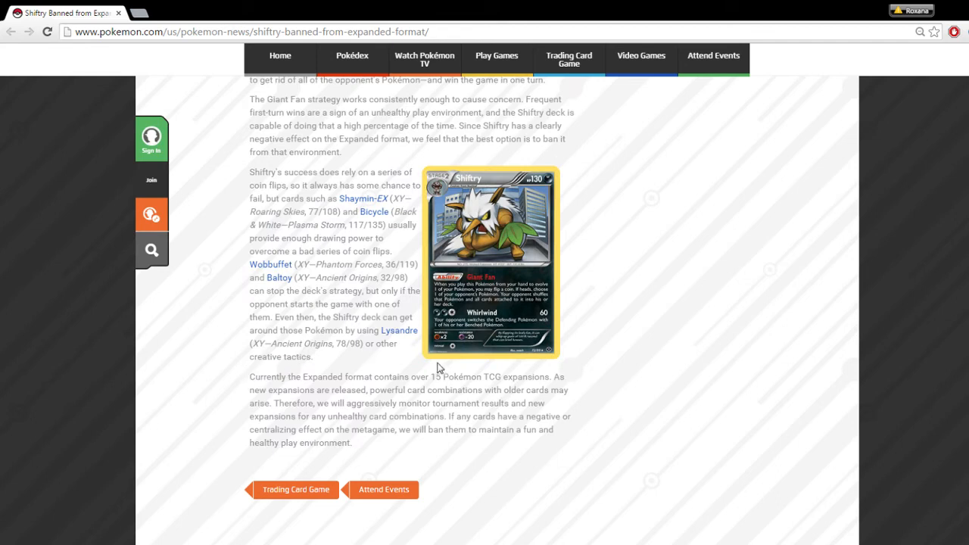
{"action": "mouse_move", "coordinate": [527, 403]}
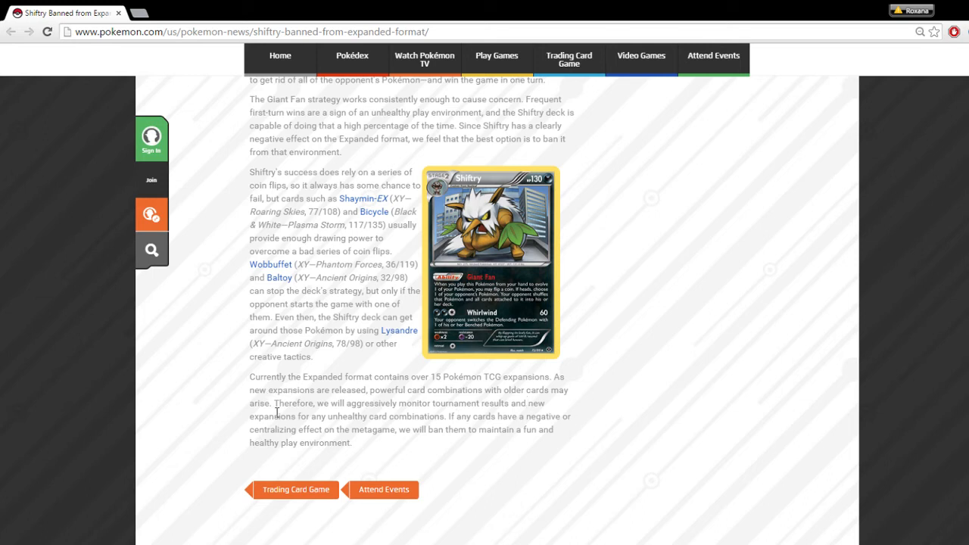
{"action": "left_click_drag", "start_coordinate": [272, 402], "coordinate": [379, 417]}
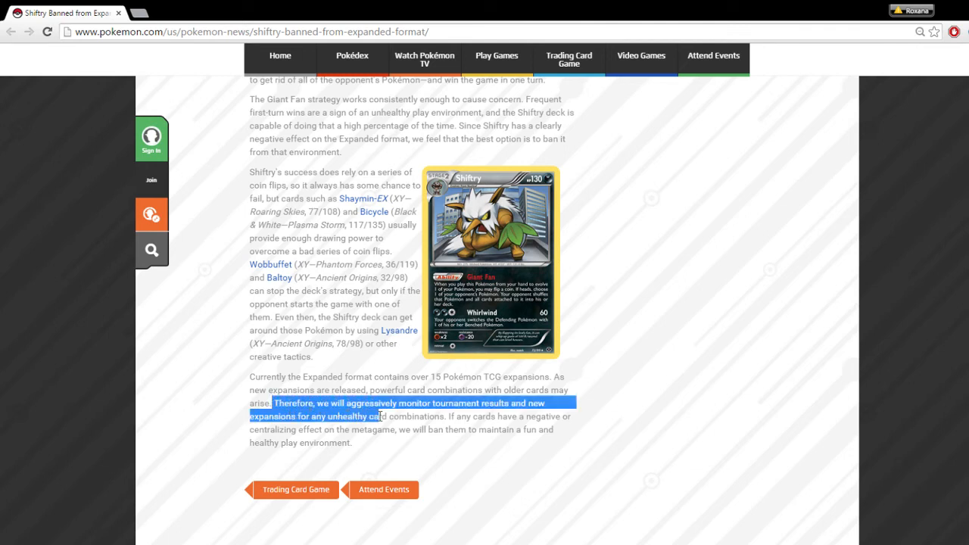
{"action": "left_click_drag", "start_coordinate": [382, 415], "coordinate": [445, 415]}
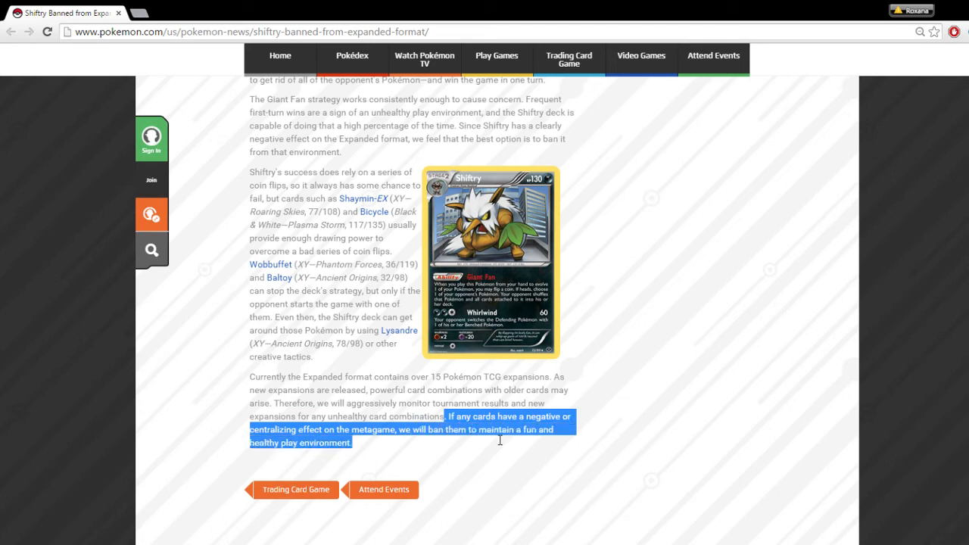
{"action": "mouse_move", "coordinate": [439, 448]}
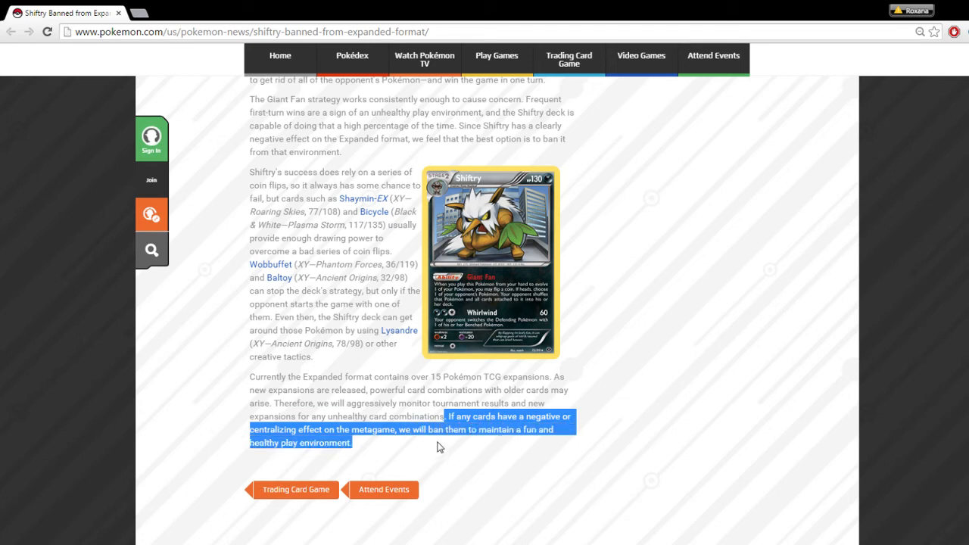
{"action": "left_click_drag", "start_coordinate": [439, 442], "coordinate": [272, 390]}
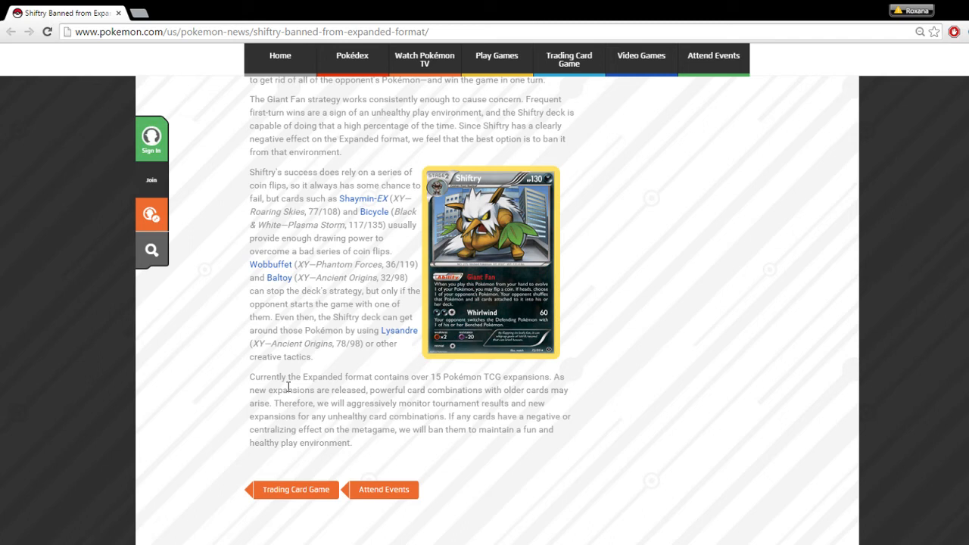
{"action": "mouse_move", "coordinate": [445, 518]}
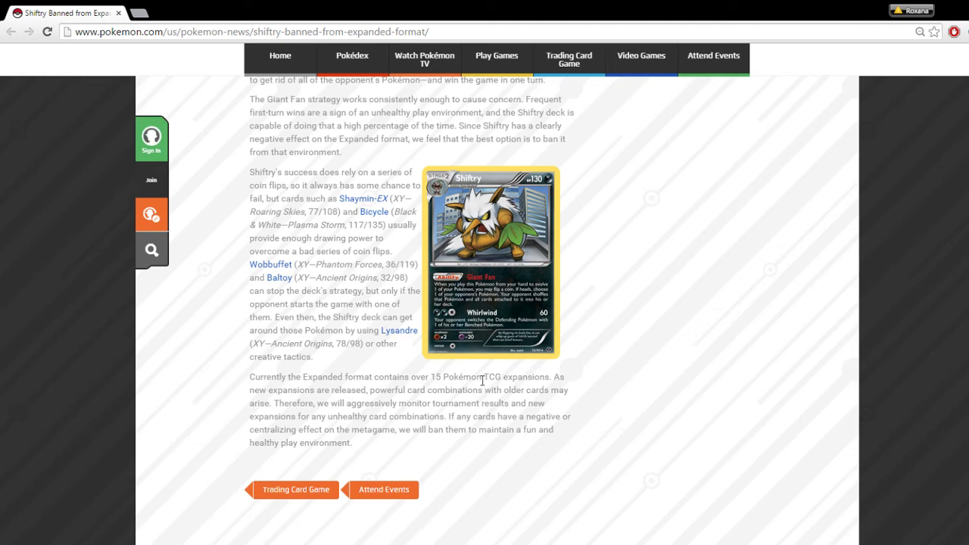
Scroll back up to the article's banner and title, then down to the summary.
{"action": "scroll", "scroll_direction": "up", "scroll_amount": 3}
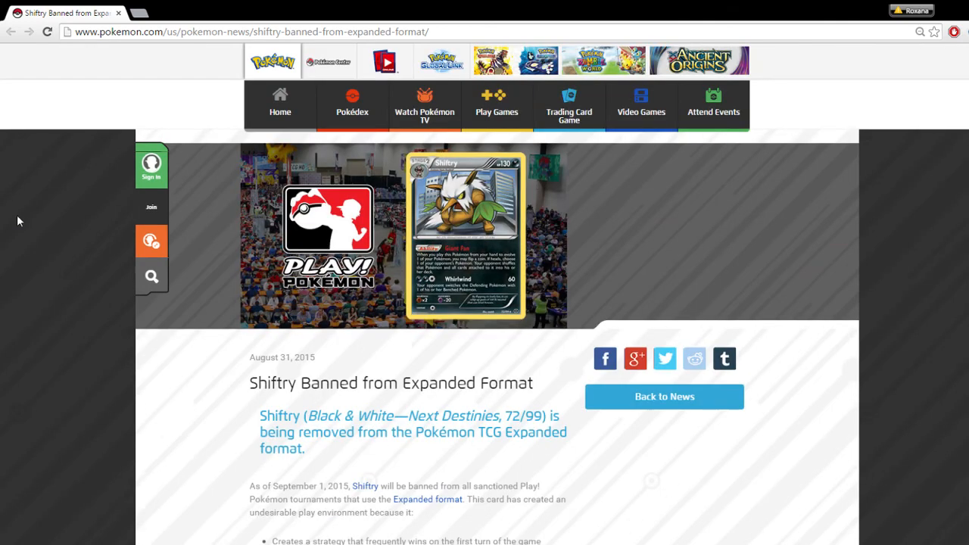
{"action": "mouse_move", "coordinate": [630, 239]}
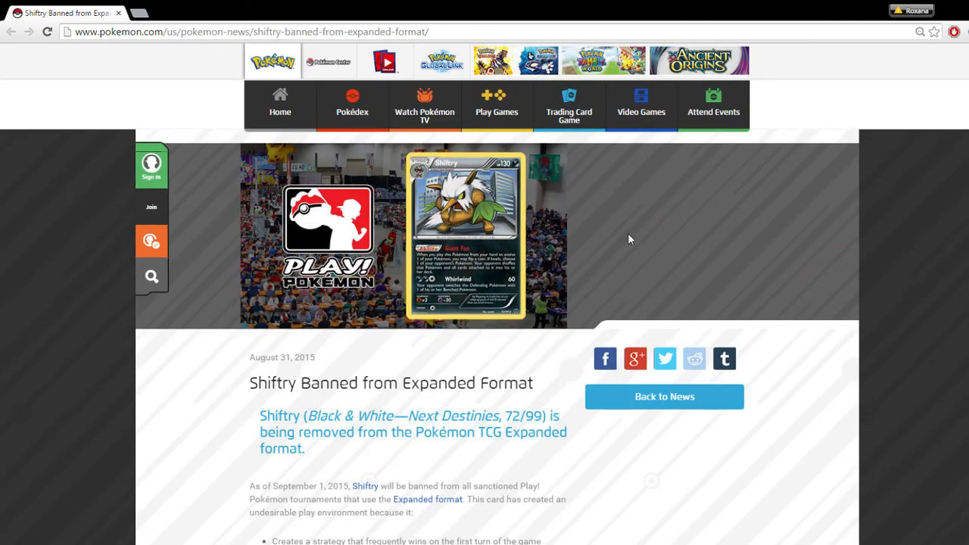
{"action": "mouse_move", "coordinate": [612, 195]}
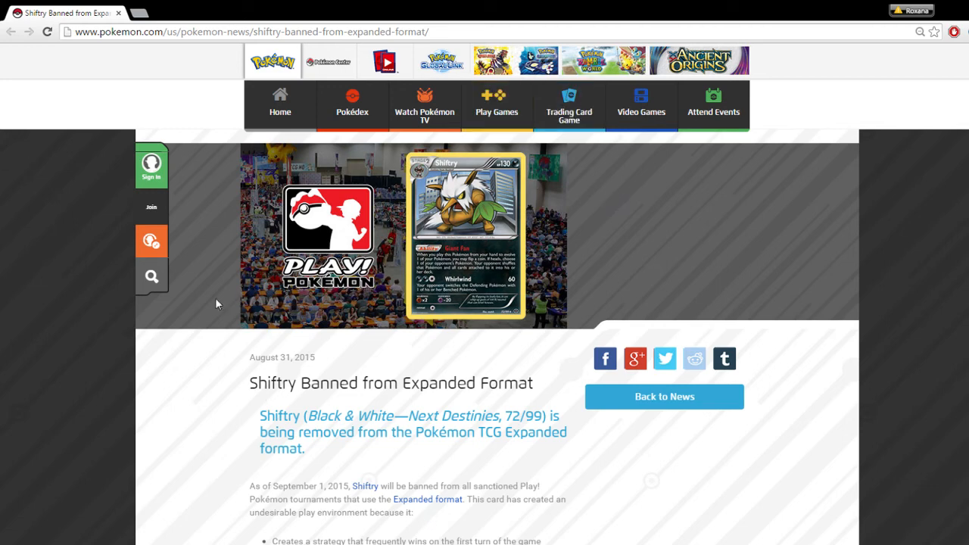
{"action": "scroll", "scroll_direction": "down", "scroll_amount": 3}
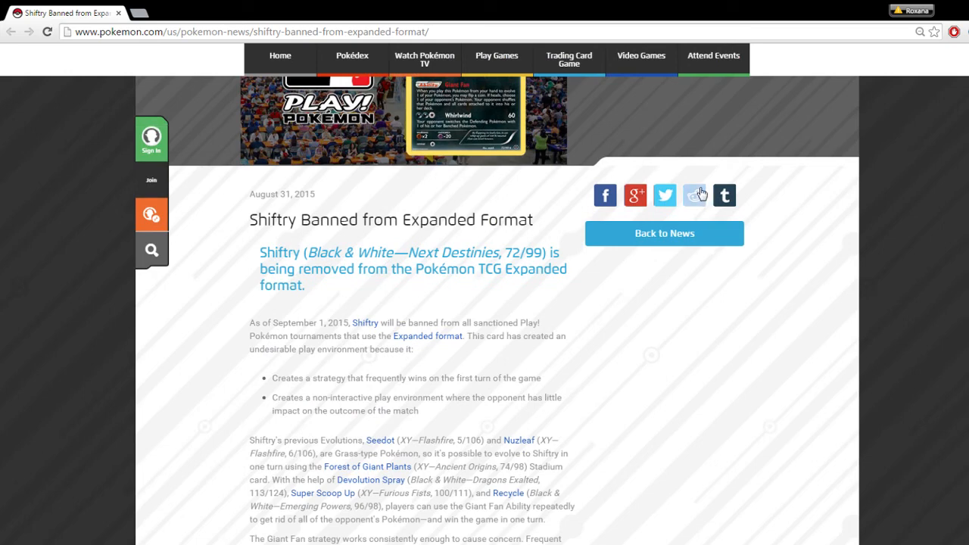
{"action": "mouse_move", "coordinate": [724, 185]}
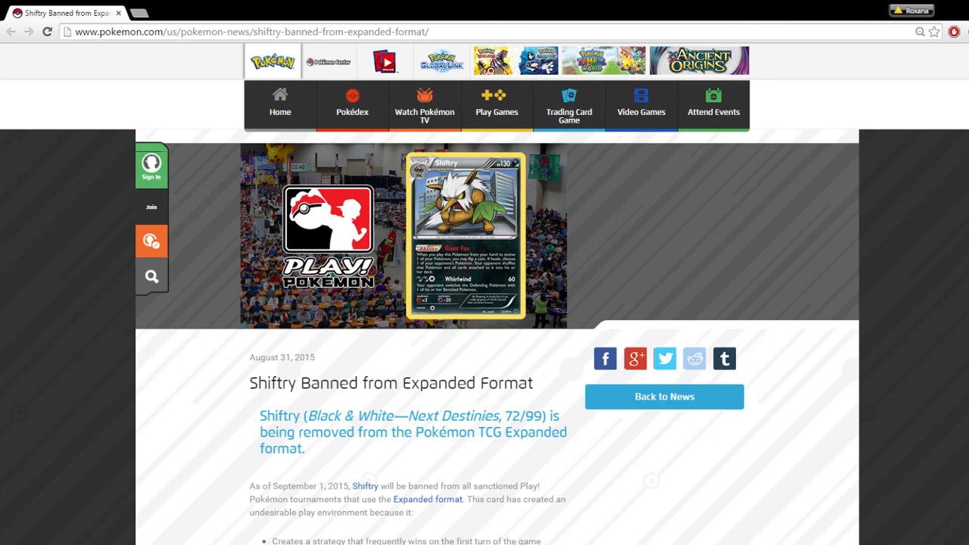
Scroll past the banner to the opening text and the two bullet points.
{"action": "scroll", "scroll_direction": "down", "scroll_amount": 3}
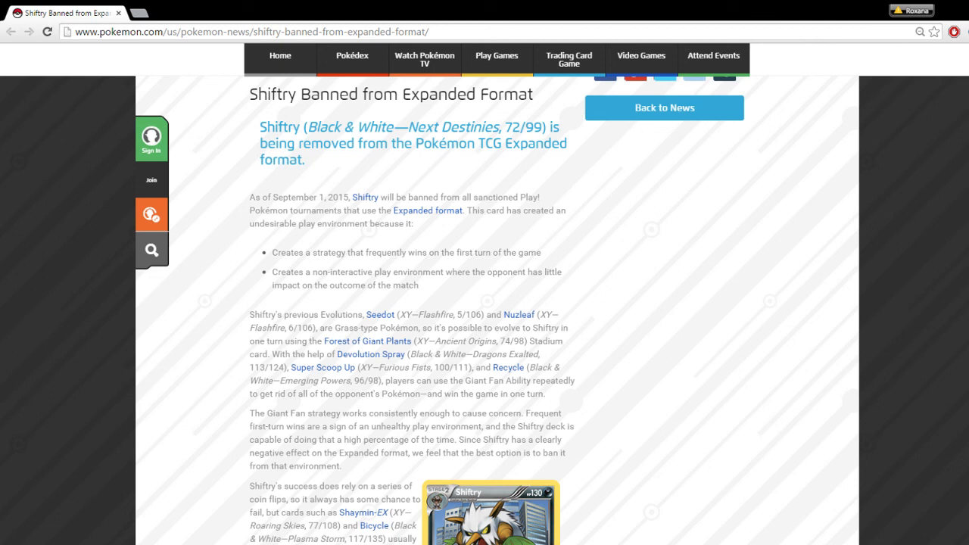
{"action": "mouse_move", "coordinate": [451, 536]}
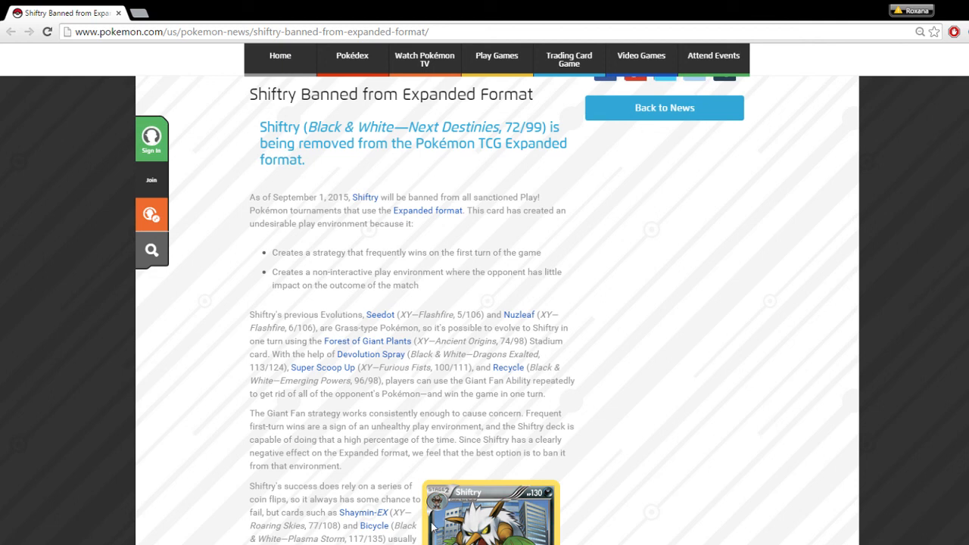
{"action": "mouse_move", "coordinate": [496, 422]}
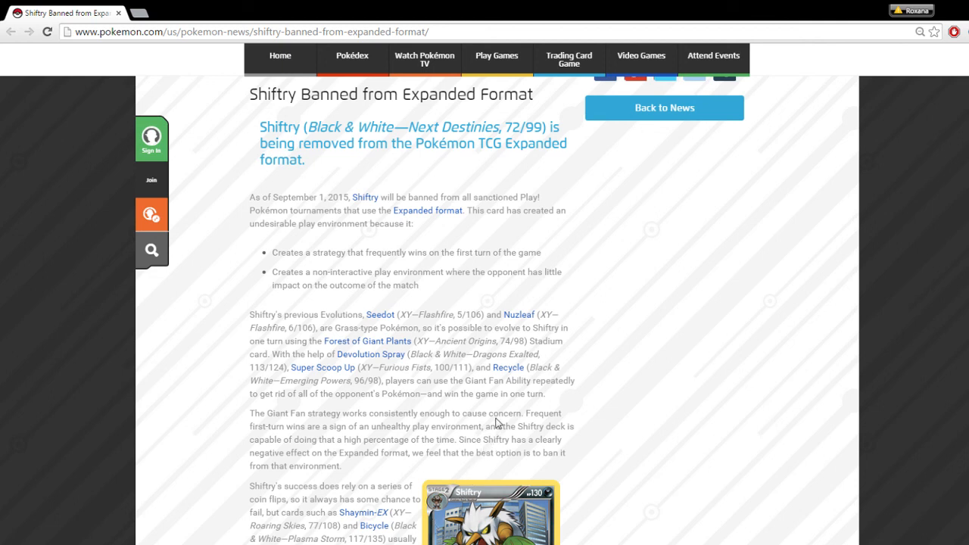